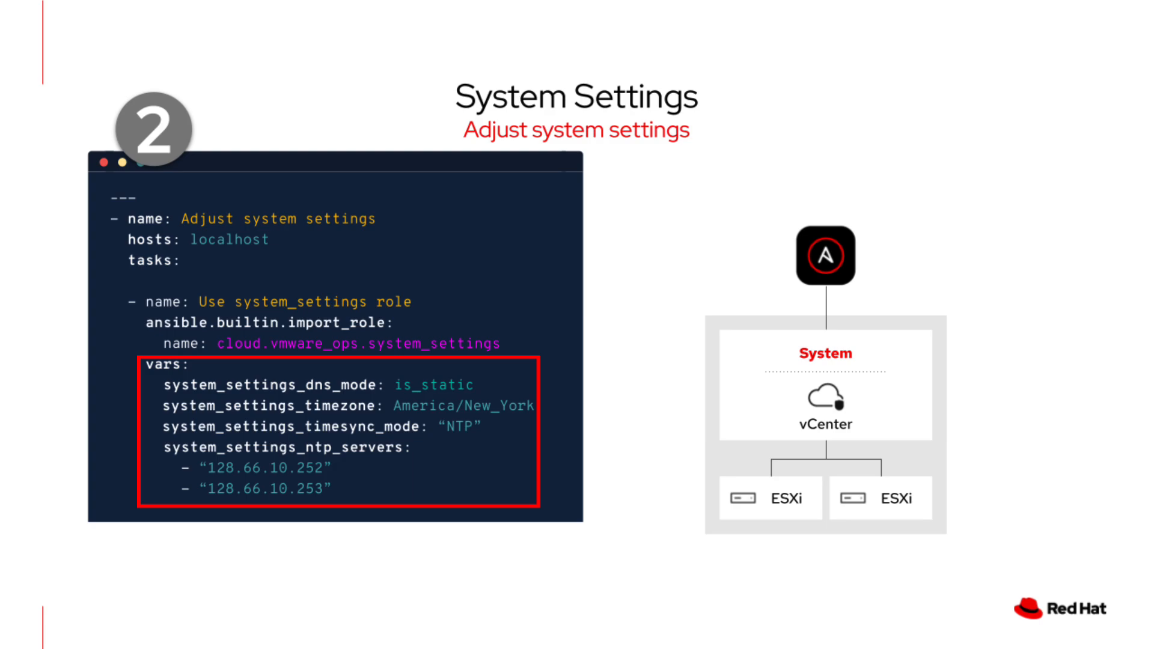
# Advance to the Snapshot slide comparing the VMware and OpenShift Virt snapshot playbooks
pyautogui.press('Right')
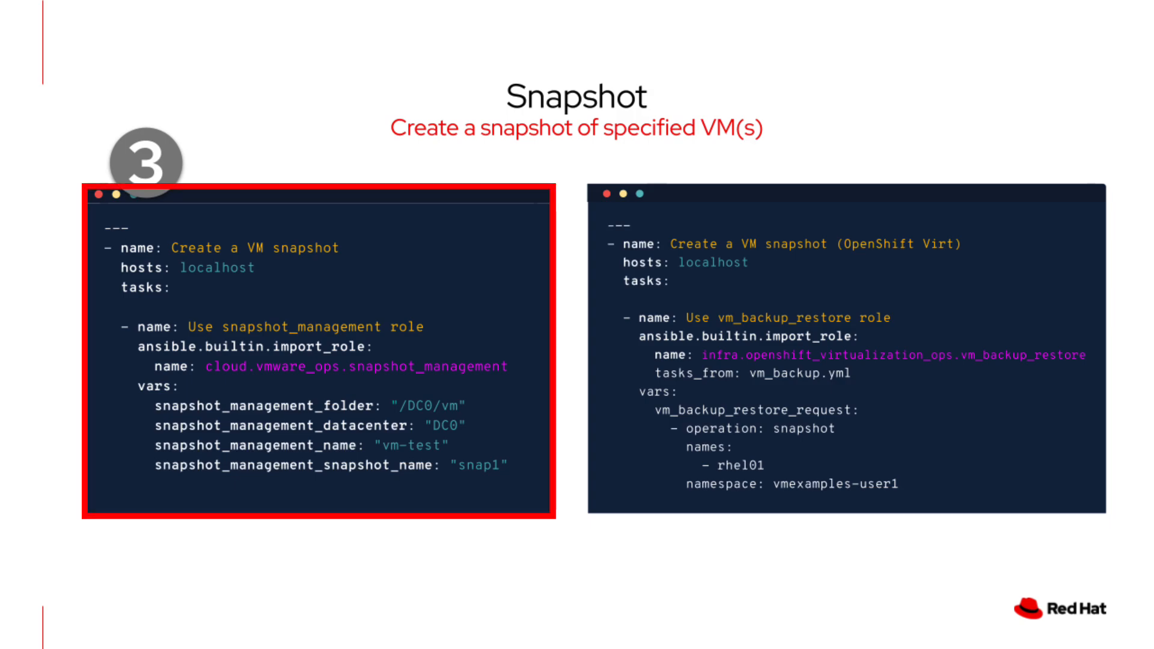